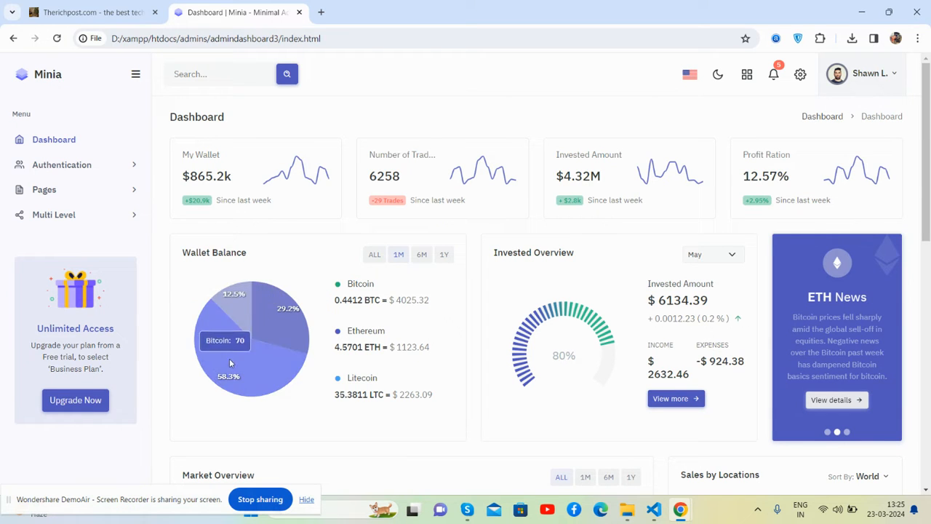
Step: Reload the Minia dashboard and scroll through the page
click(57, 38)
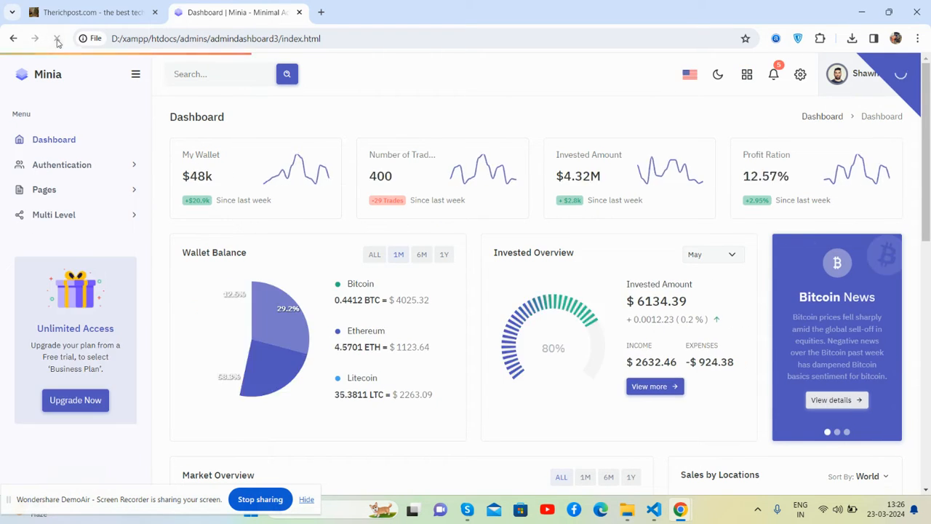
click(57, 39)
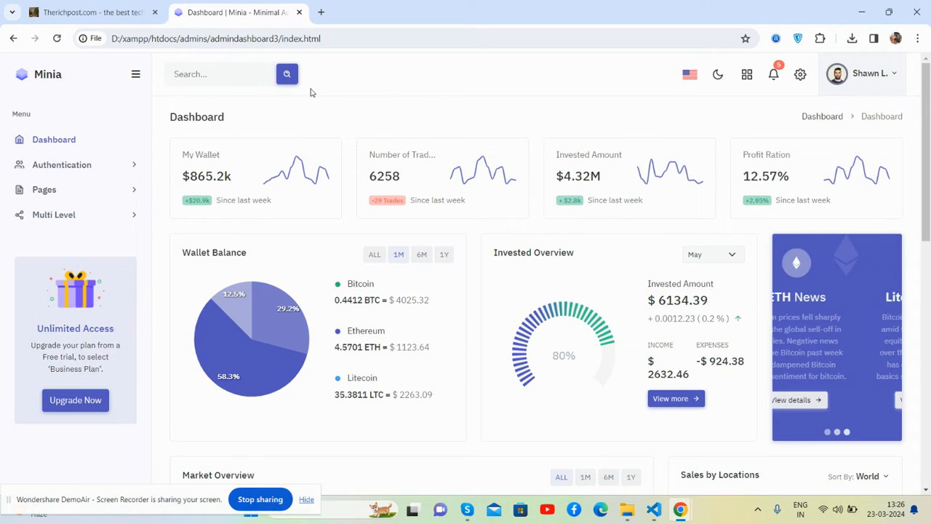
scroll(down, 3)
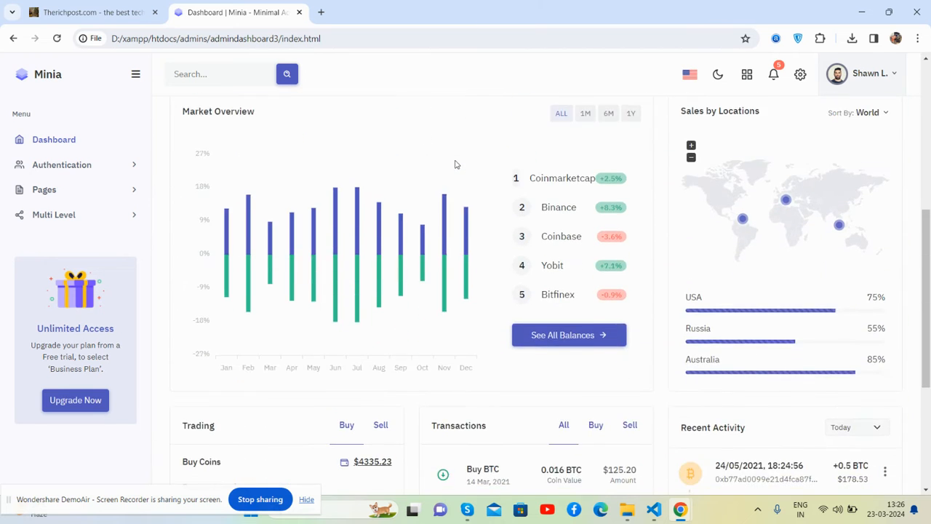
scroll(down, 3)
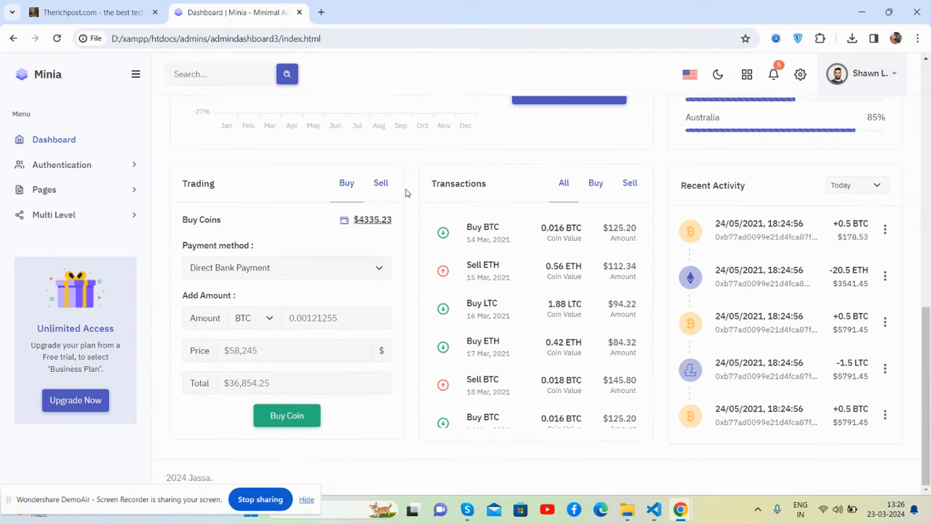
scroll(up, 3)
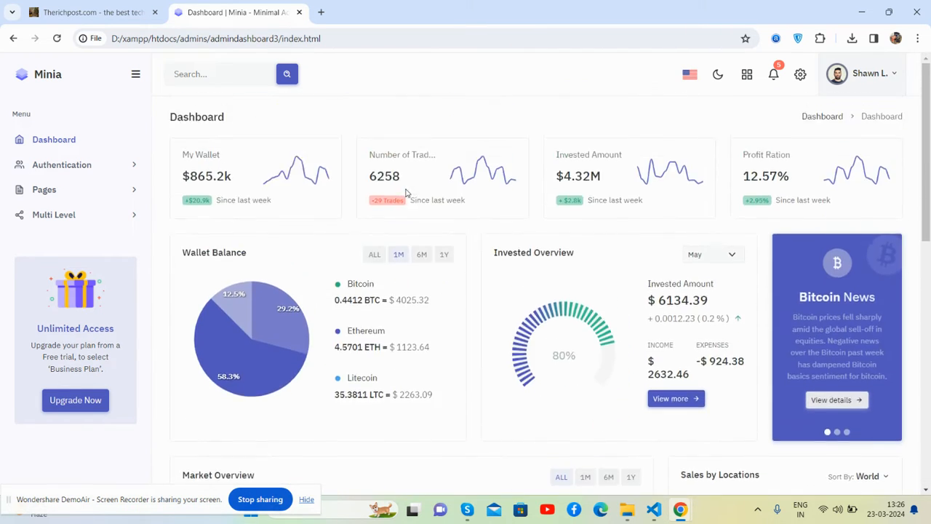
mouse_move(559, 82)
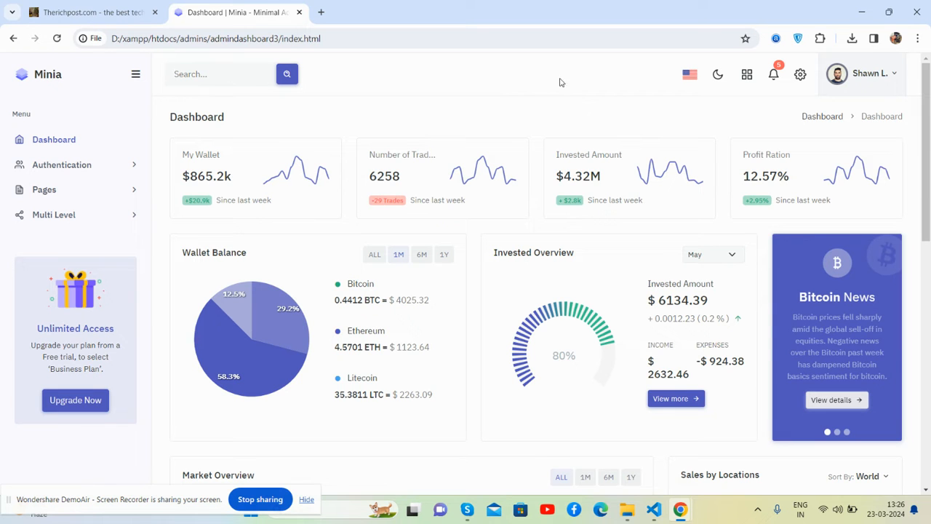
Step: Toggle the dashboard to the dark theme and back to light
click(717, 74)
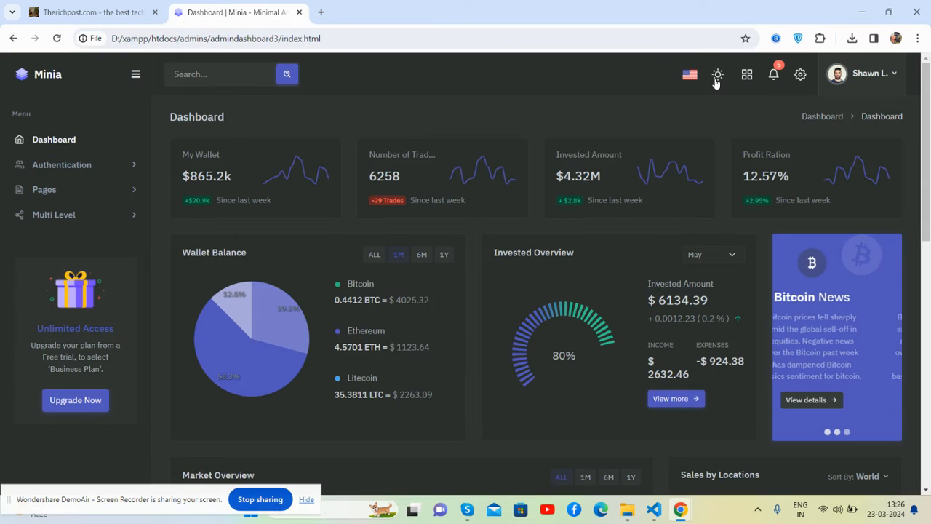
click(717, 73)
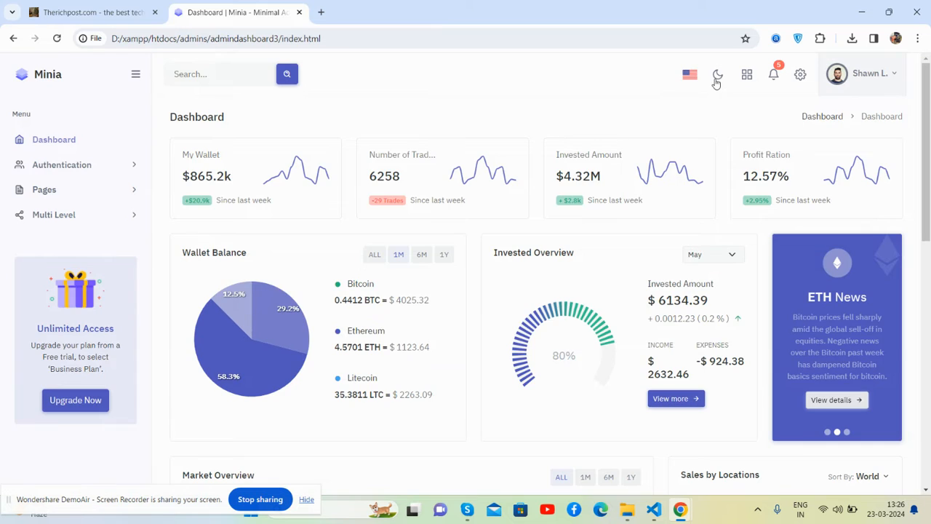
click(746, 74)
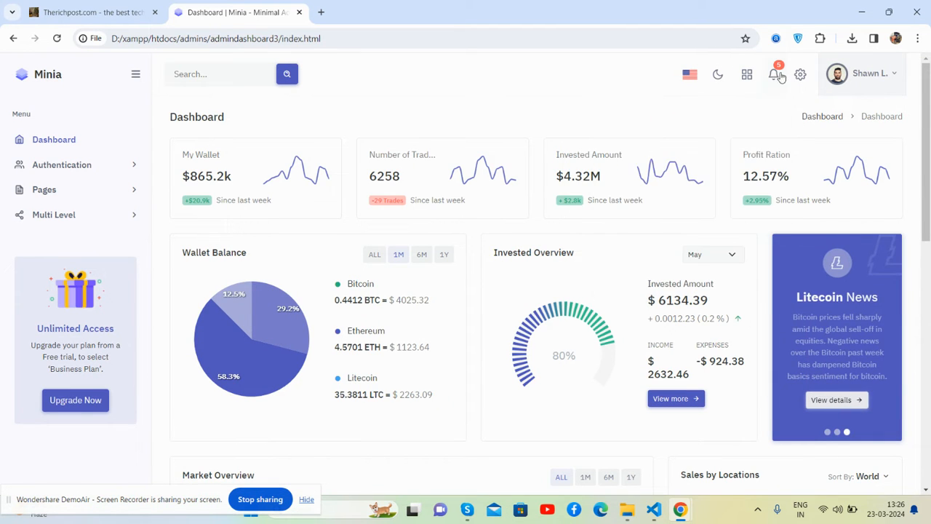
mouse_move(907, 75)
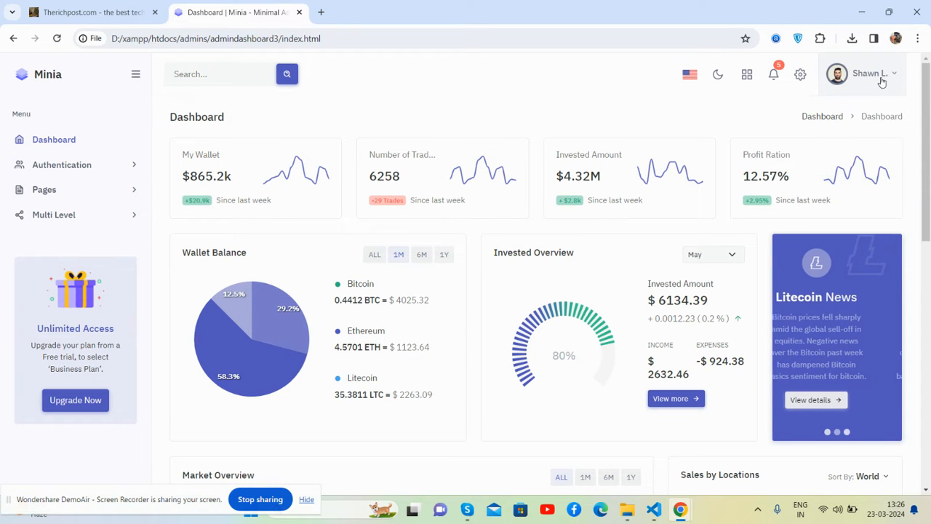
Step: Expand the Authentication and Pages sections of the sidebar menu
click(62, 164)
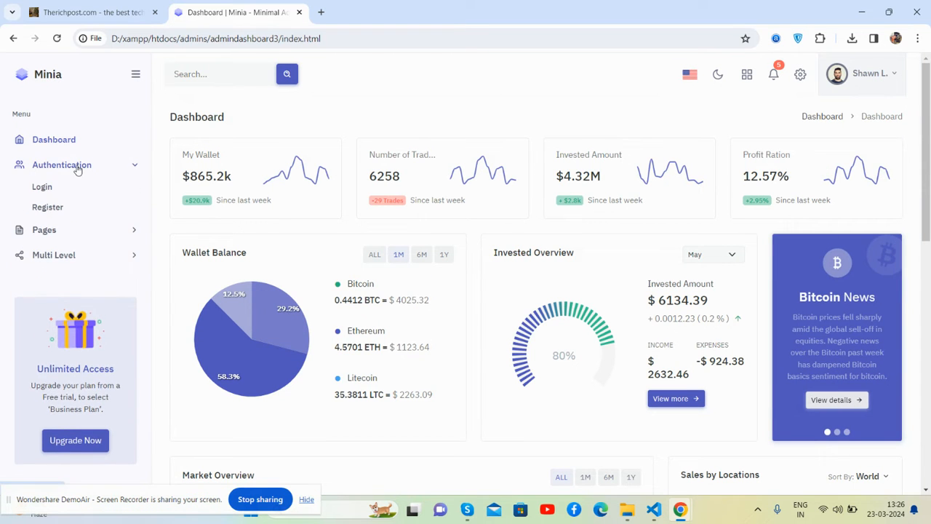
mouse_move(42, 187)
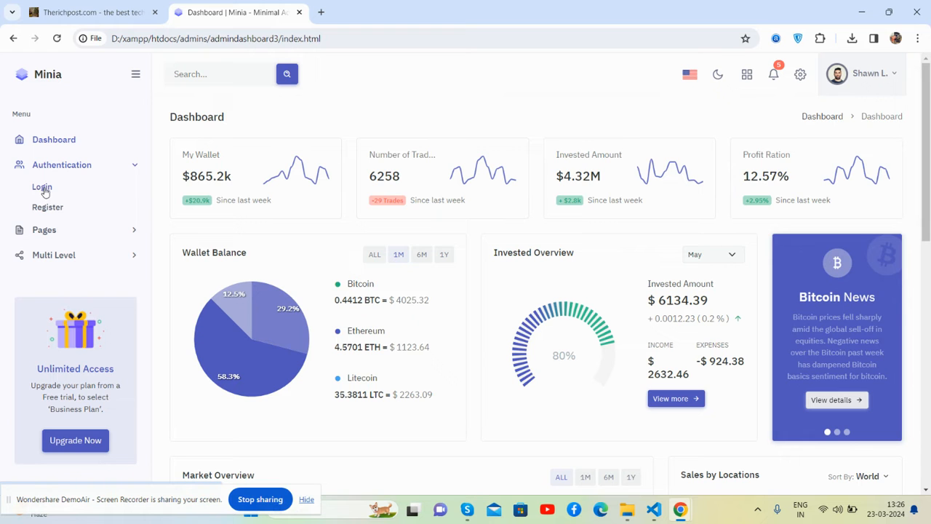
click(41, 187)
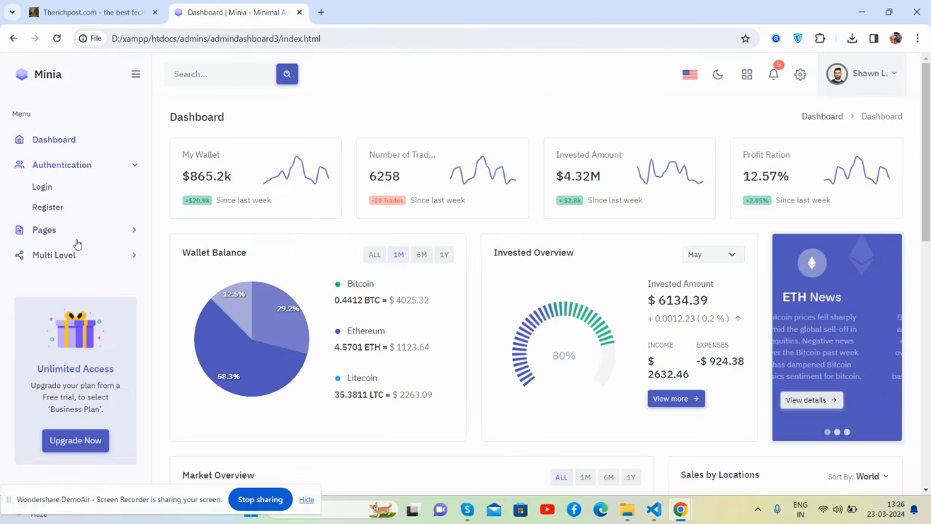
click(44, 229)
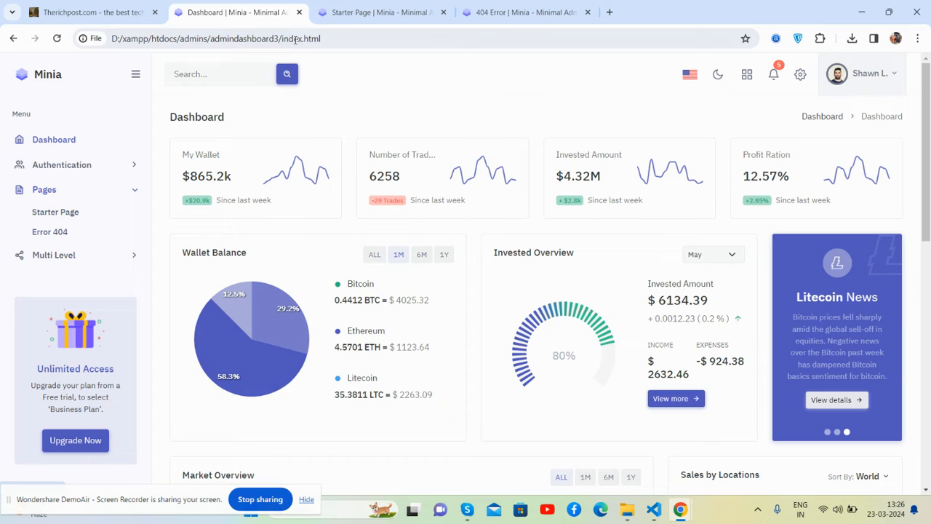
click(378, 12)
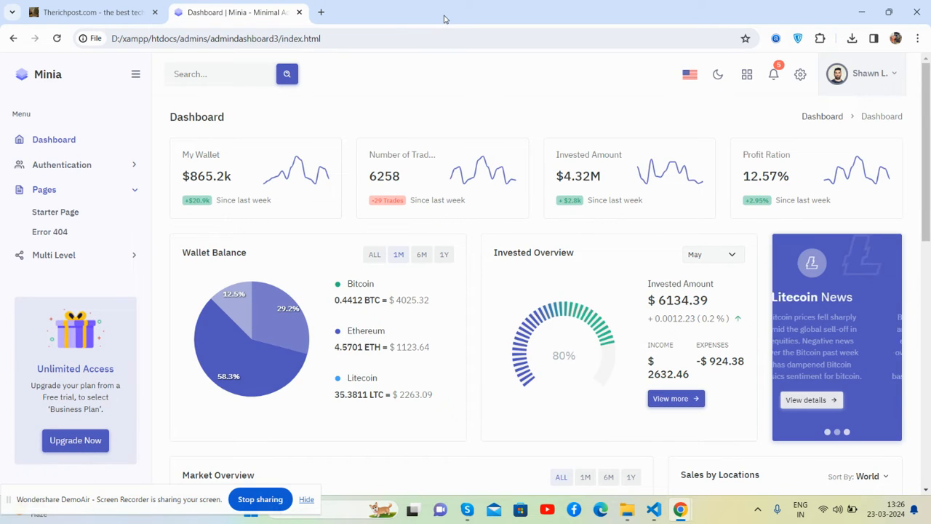
Step: Expand and collapse the Multi Level menu, then scroll the page down and back up
click(53, 255)
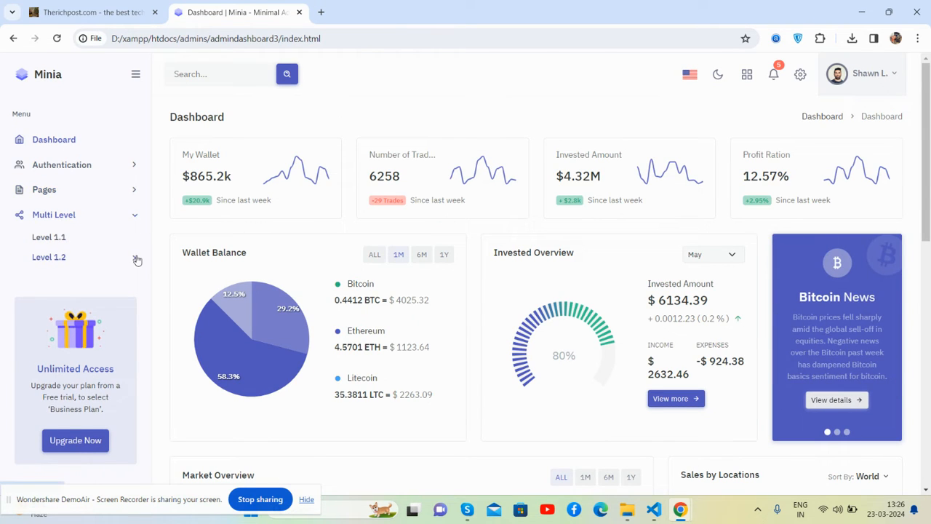
click(54, 214)
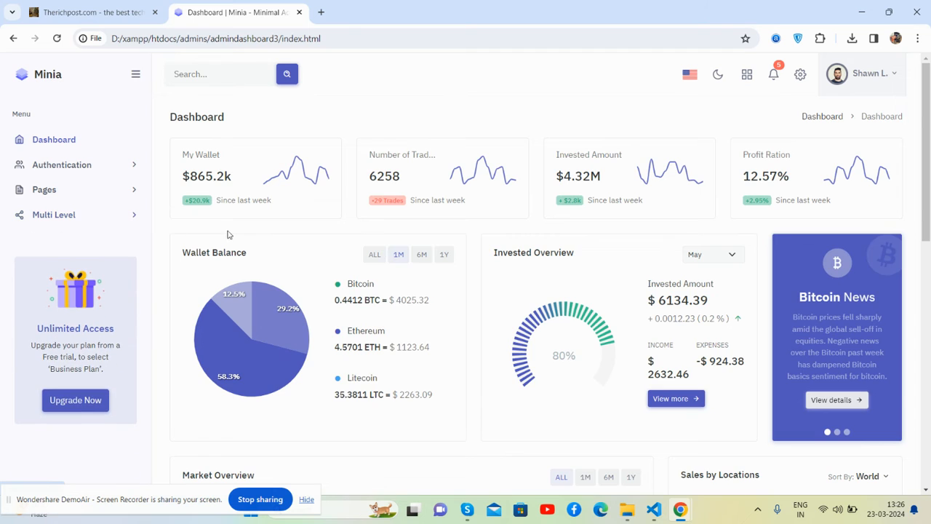
scroll(down, 3)
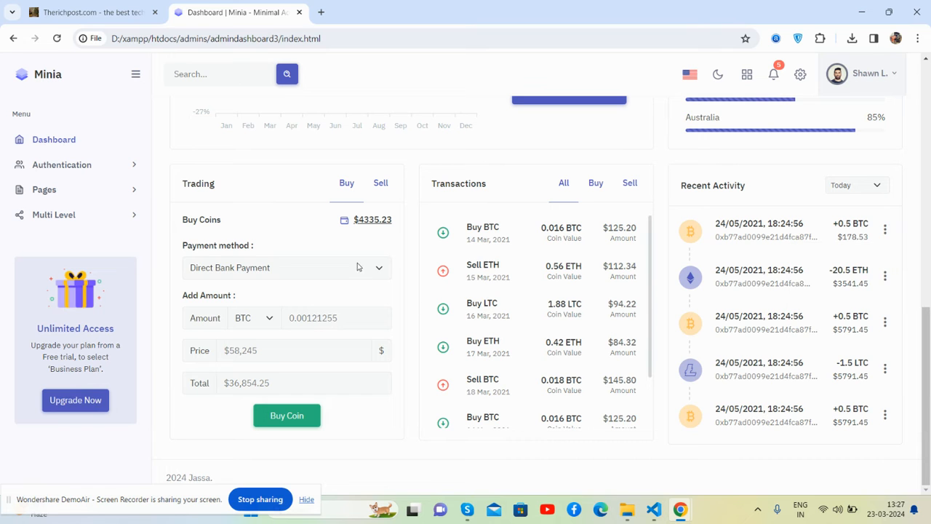
scroll(up, 3)
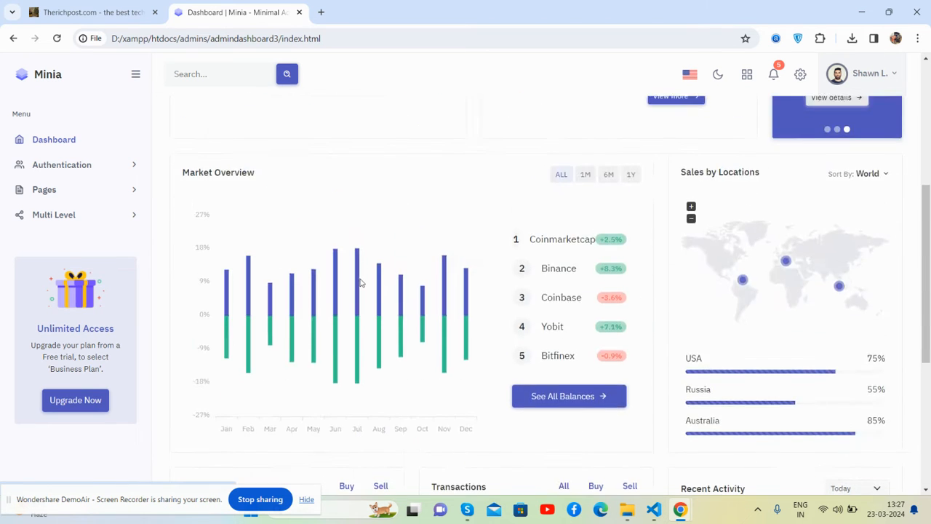
scroll(up, 3)
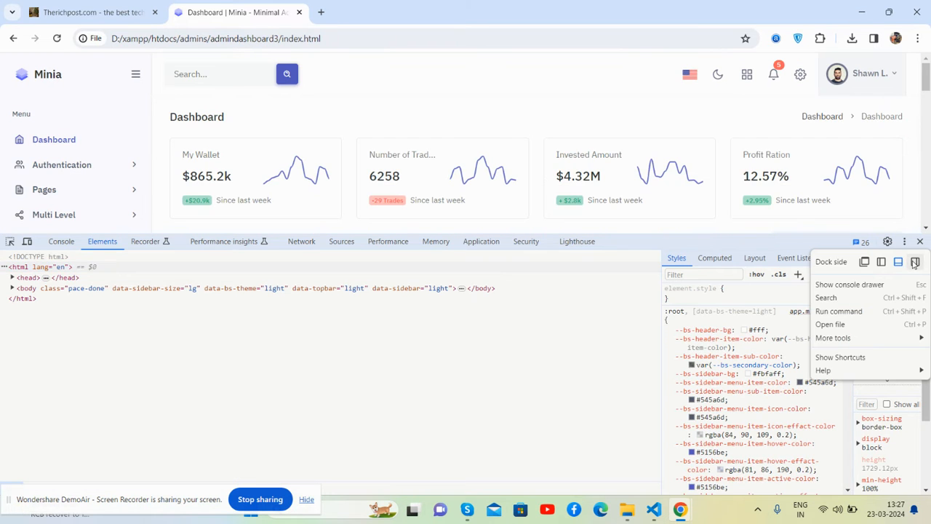
Step: Dock DevTools to the right, enable the device toolbar at 100% zoom, and choose a device preset
click(881, 262)
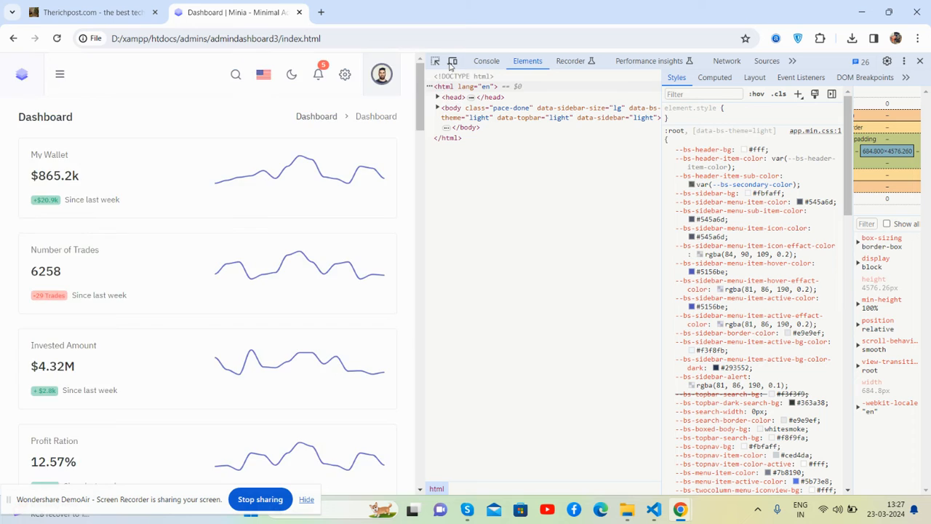
click(453, 60)
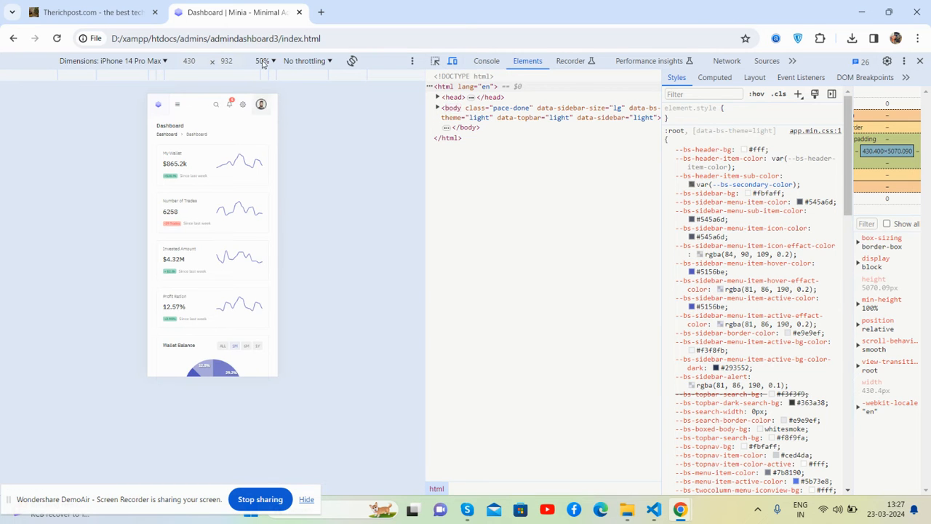
click(261, 60)
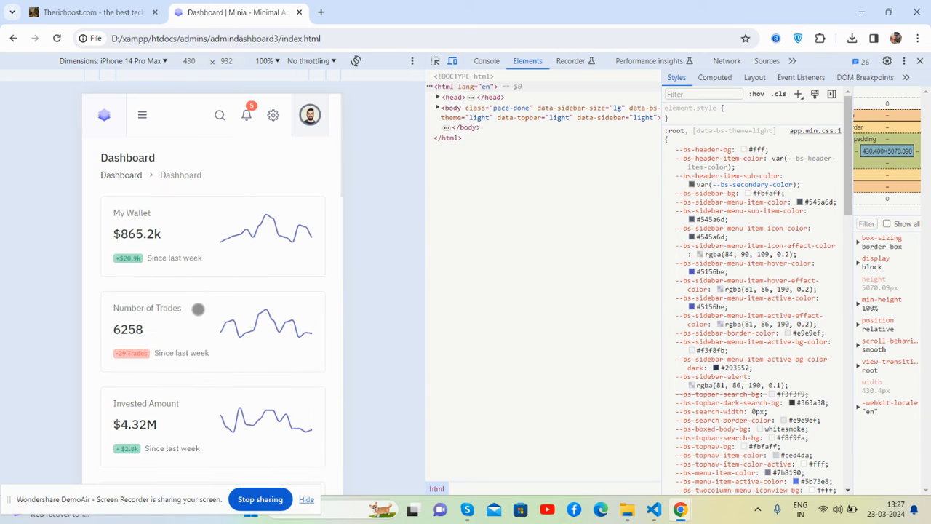
click(141, 115)
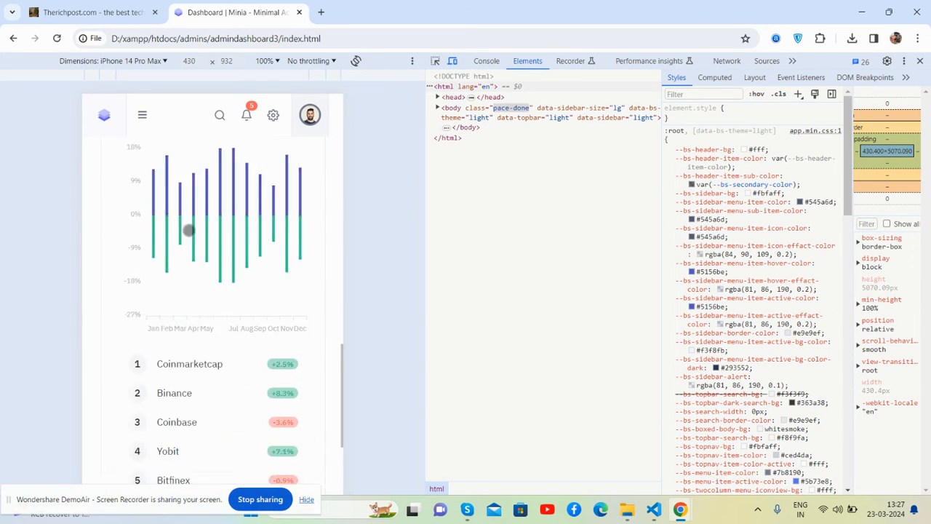
click(111, 60)
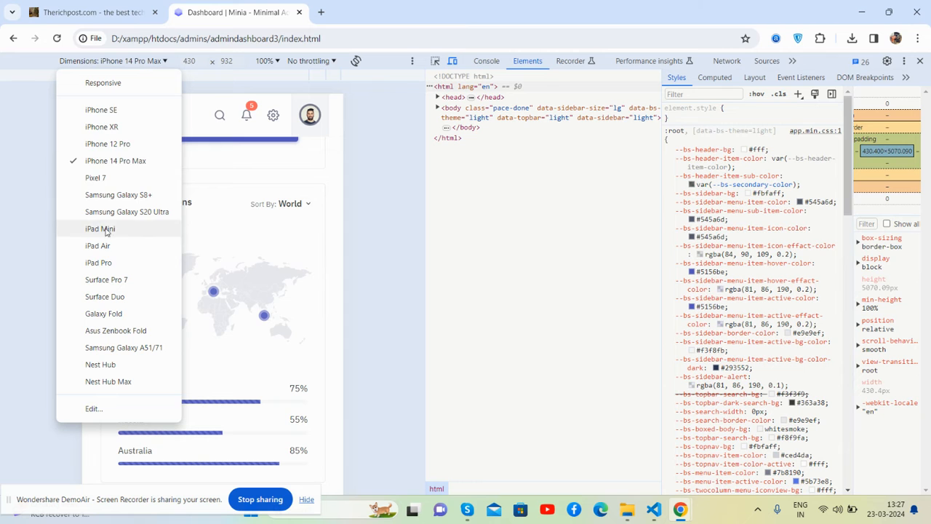
click(98, 262)
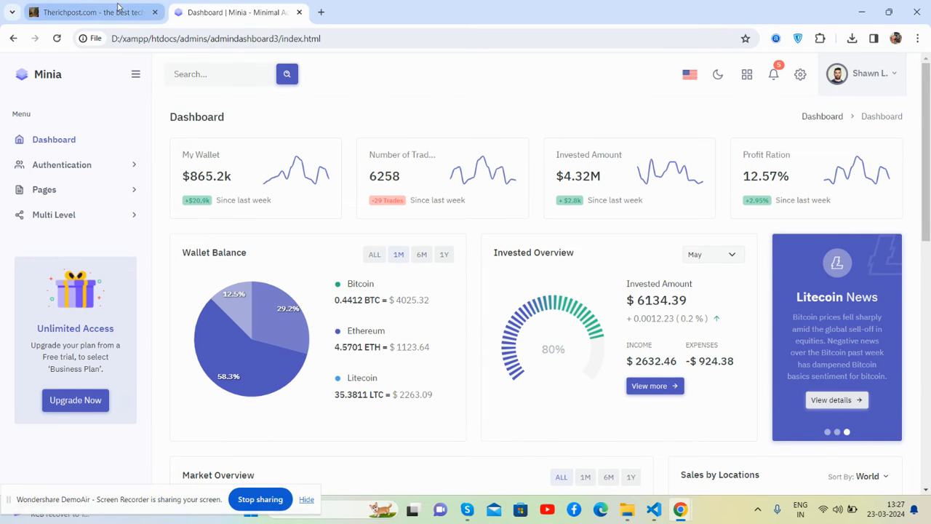
Step: On the Therichpost tab, open the Free Admin Dashboard category in a new tab
click(80, 13)
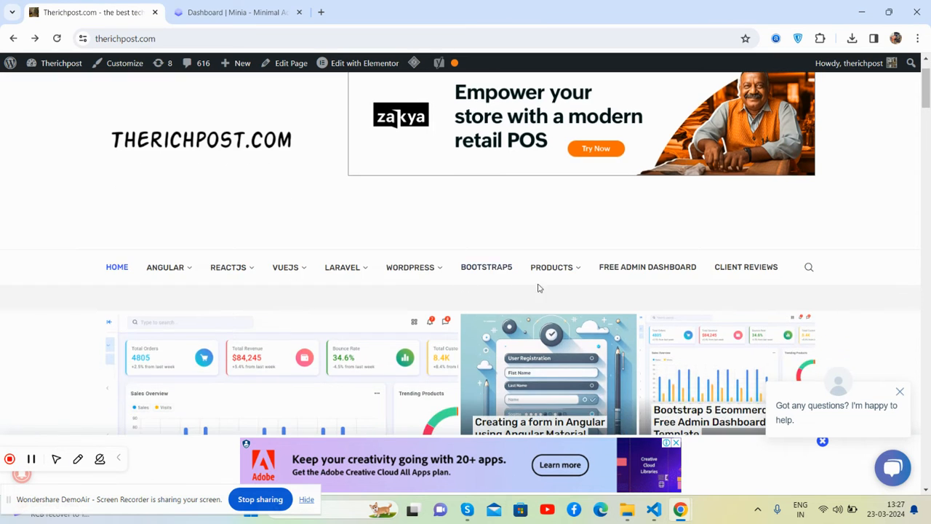
click(646, 267)
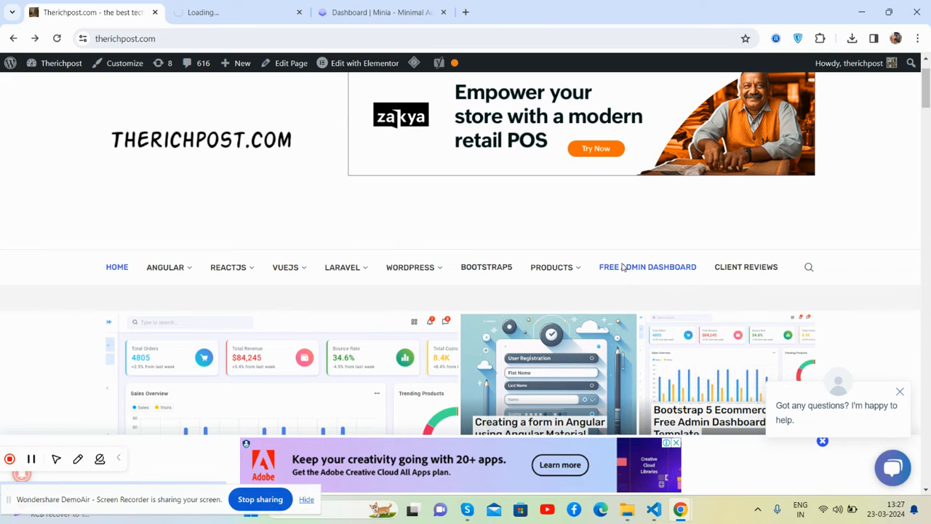
click(646, 266)
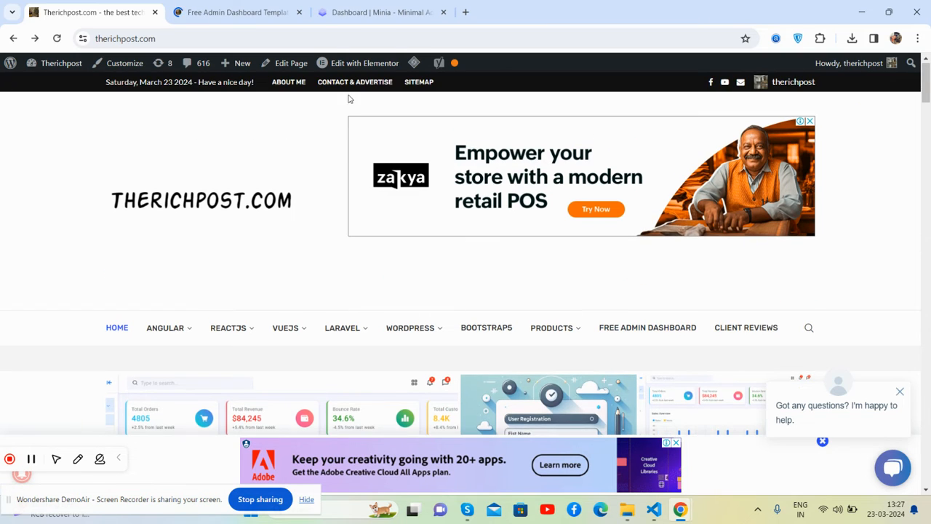
Step: Open the Contact & Advertise page and scroll through it
click(355, 81)
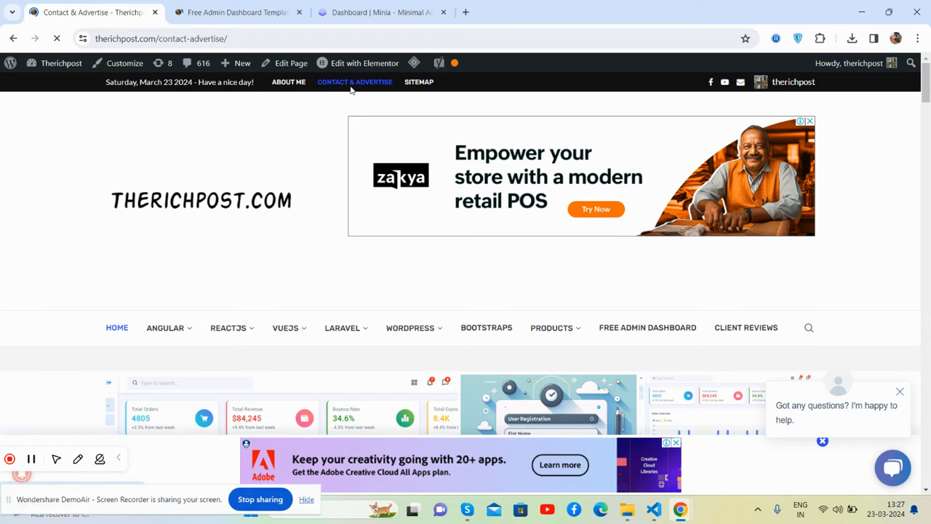
scroll(down, 3)
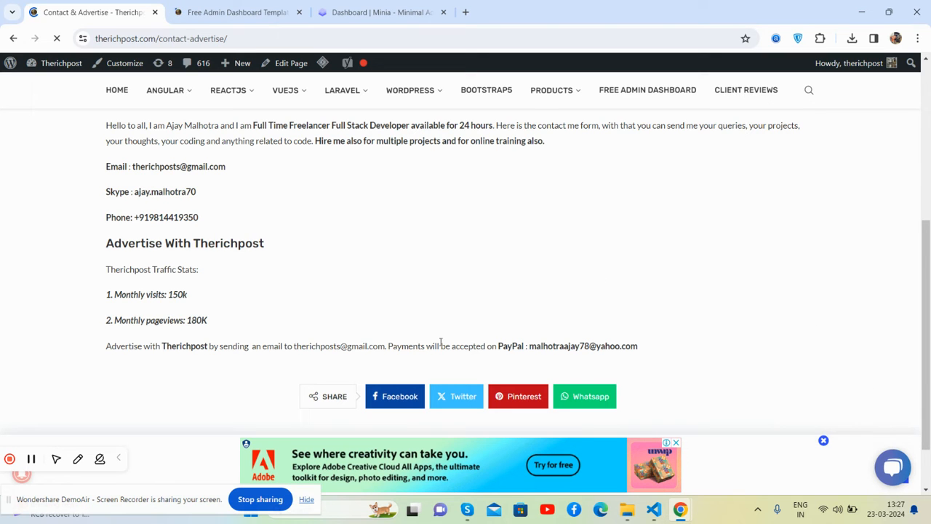
scroll(up, 3)
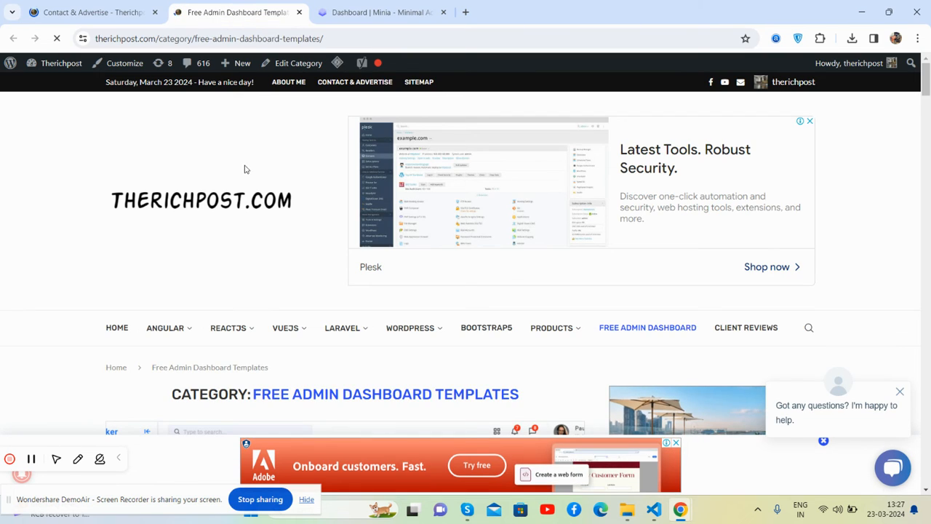
click(228, 327)
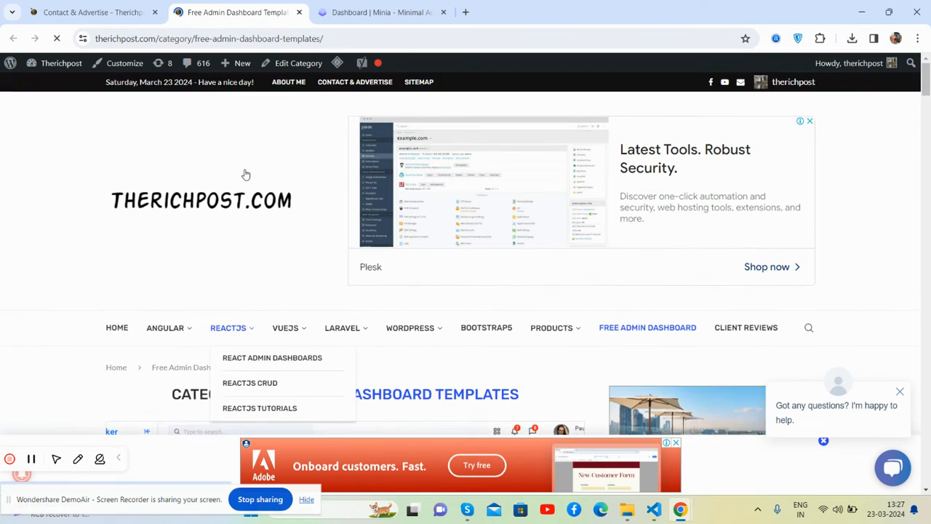
scroll(down, 3)
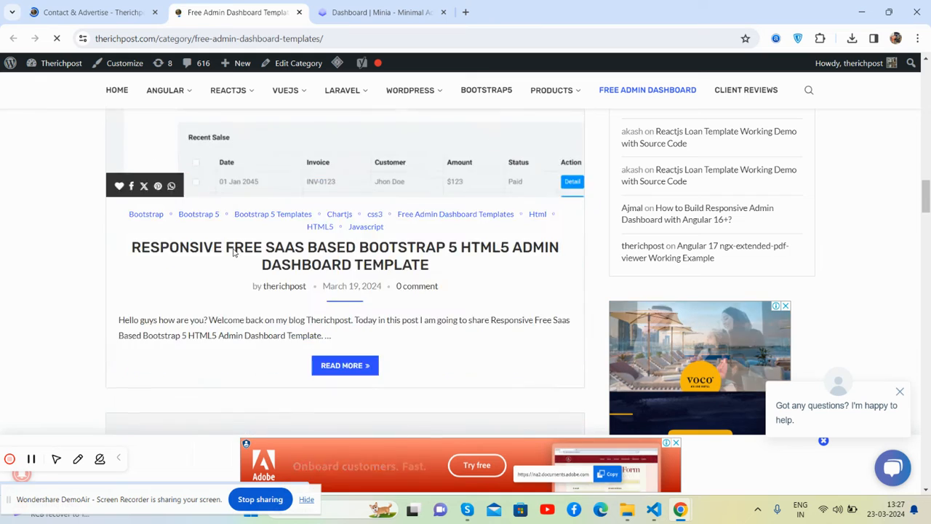
scroll(down, 3)
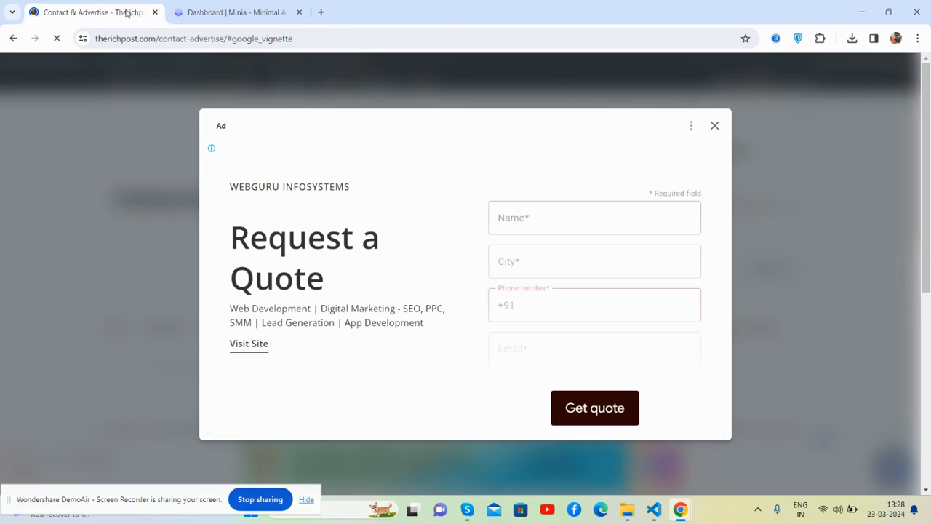
Step: Return to the Minia tab and scroll down to trading and transactions, then back up
click(232, 13)
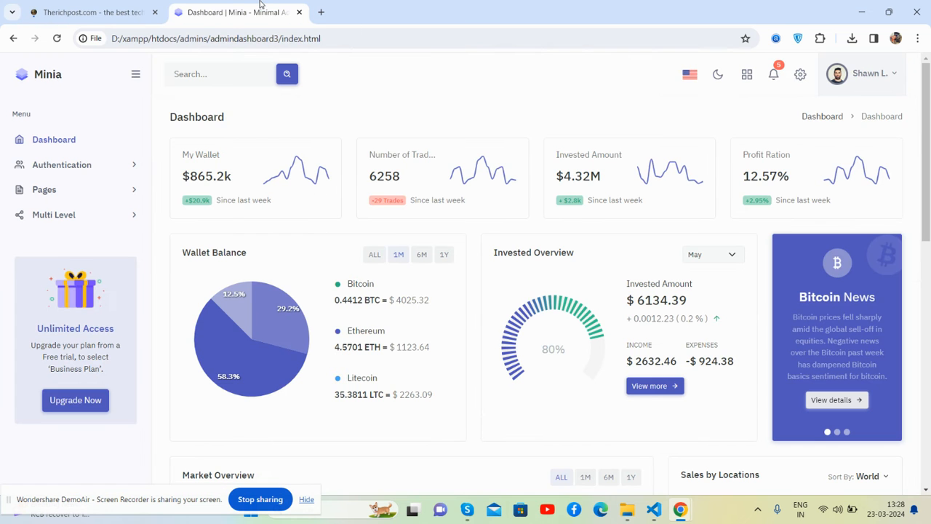
mouse_move(418, 111)
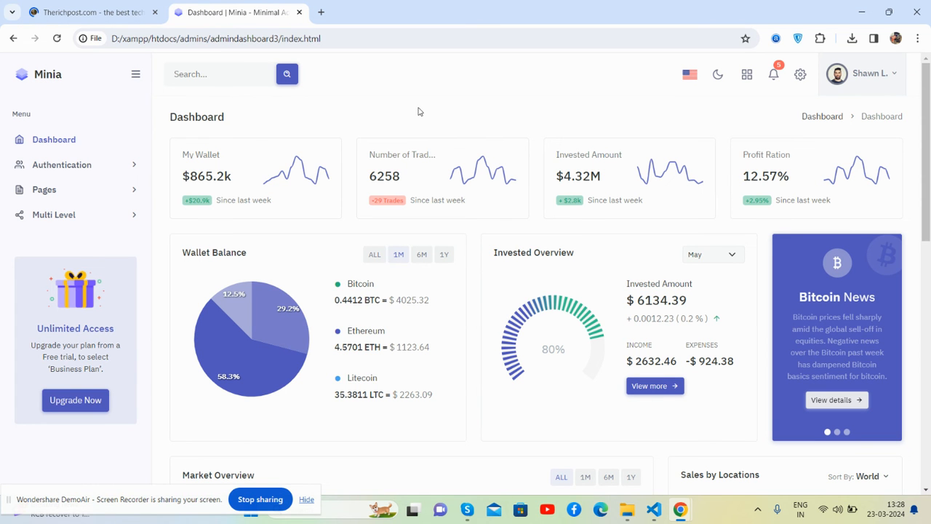
scroll(down, 3)
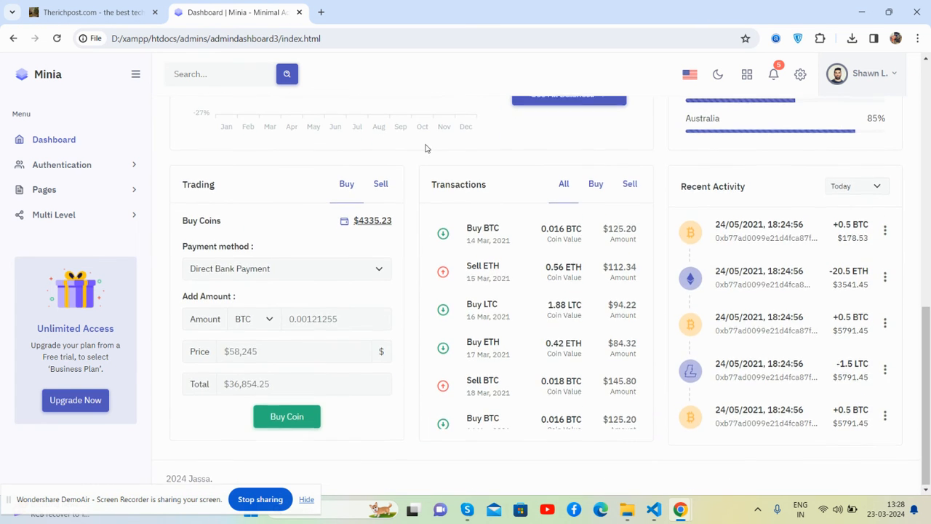
scroll(up, 3)
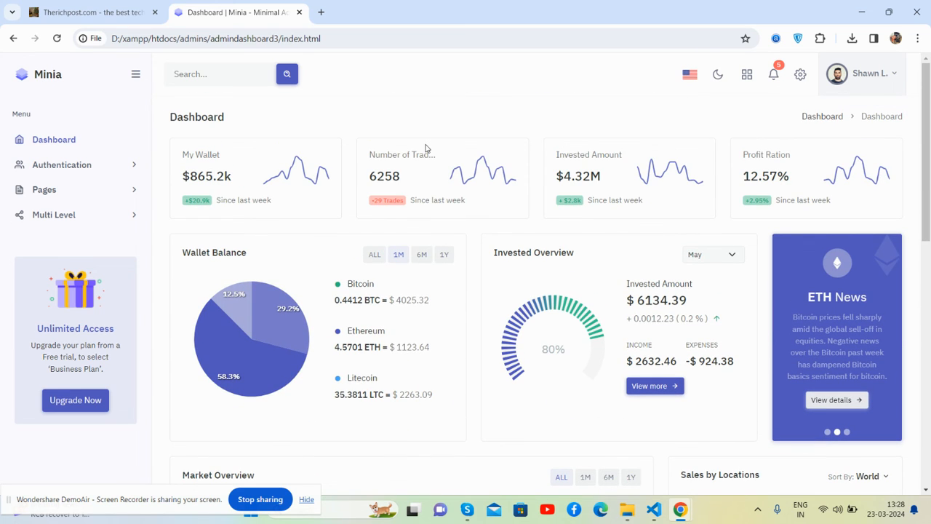